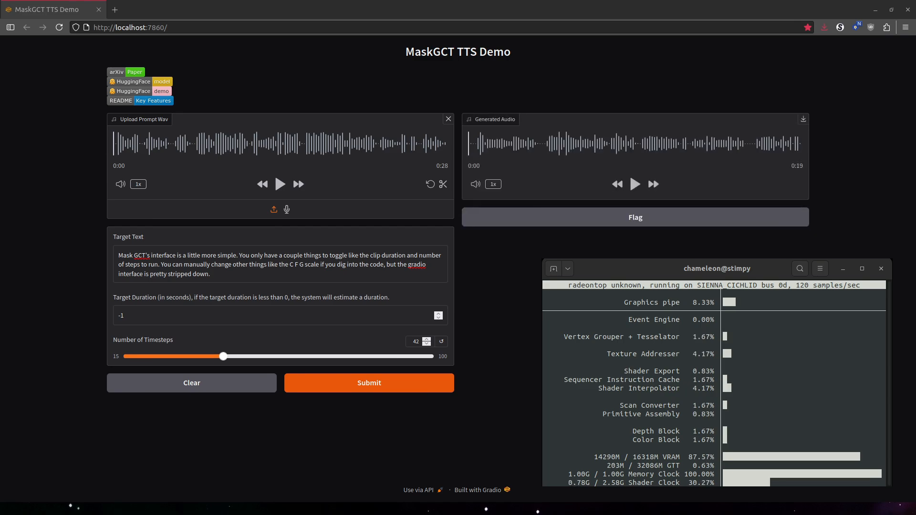
Play the new 19-second generated Peter Piper clip in the Generated Audio player
click(369, 383)
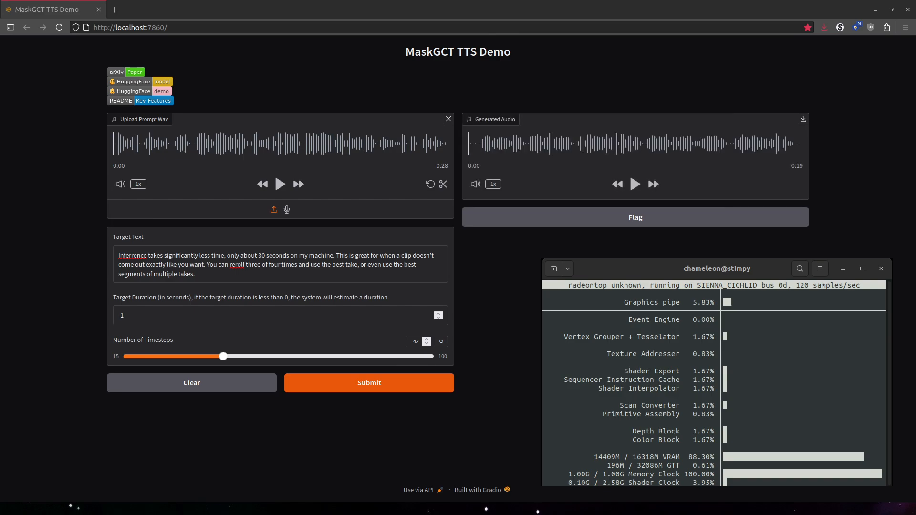
click(368, 383)
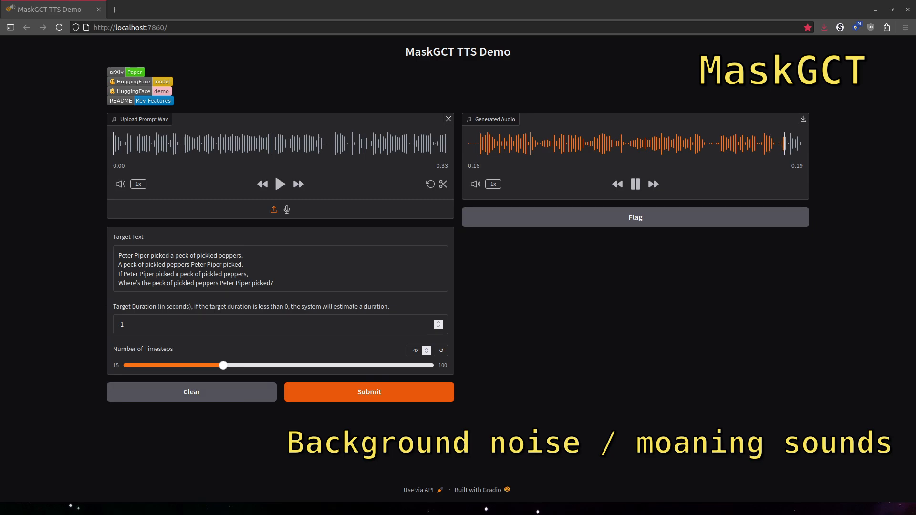
Lower the Number of Timesteps slider for the rap lyrics generation
drag(221, 365, 302, 365)
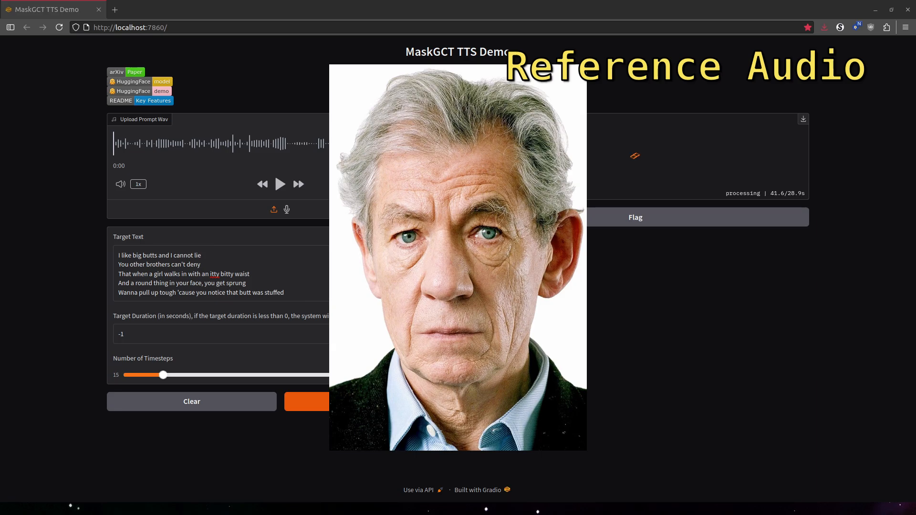
Play the 15-second generated rap clip through the Generated Audio player
click(635, 184)
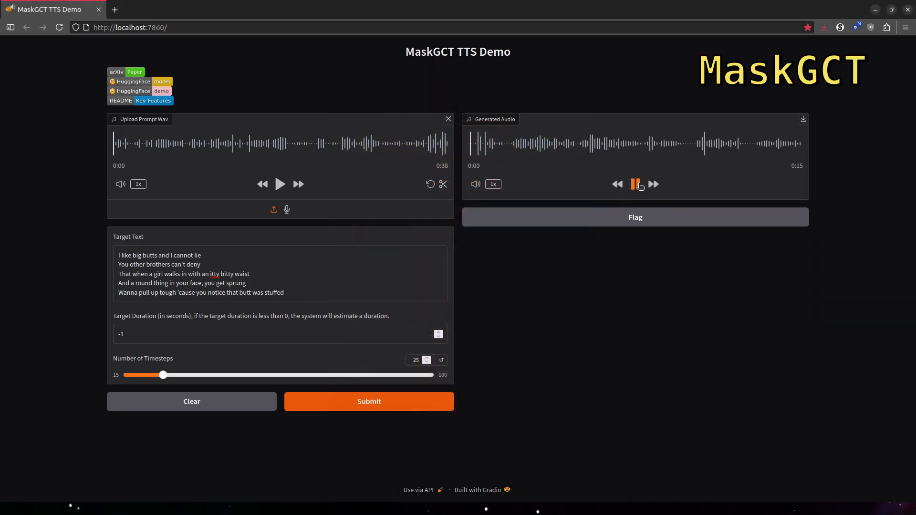
click(635, 184)
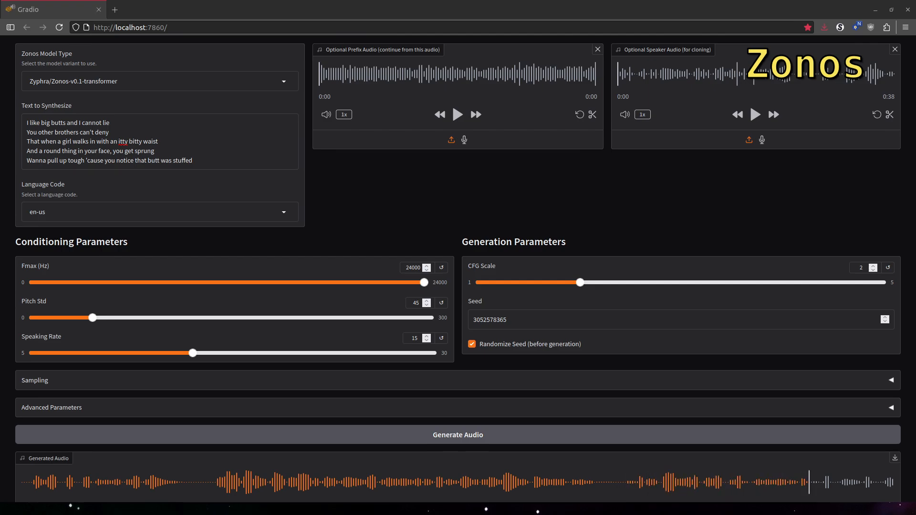
Raise the Zonos CFG Scale slider to 3
drag(579, 282, 680, 282)
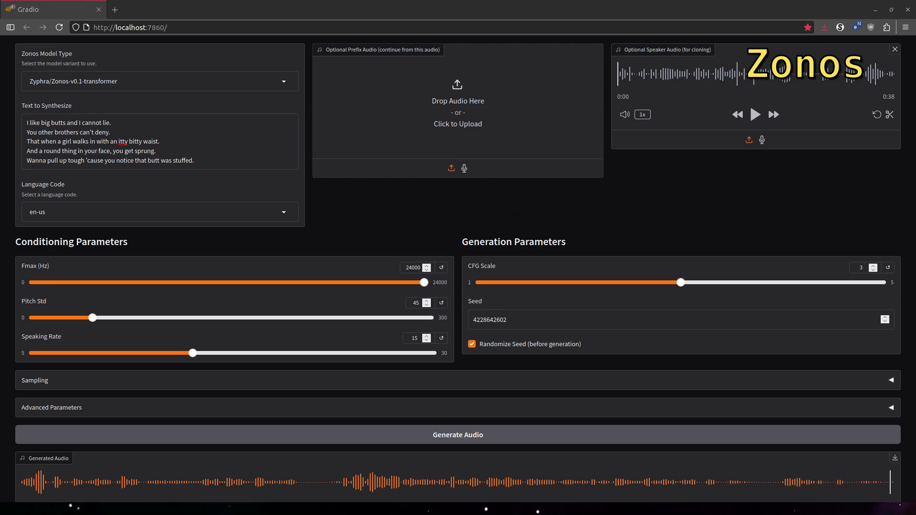
Reveal Advanced Parameters and play the angry clip with Anger 0.9, Disgust 0.4
click(51, 407)
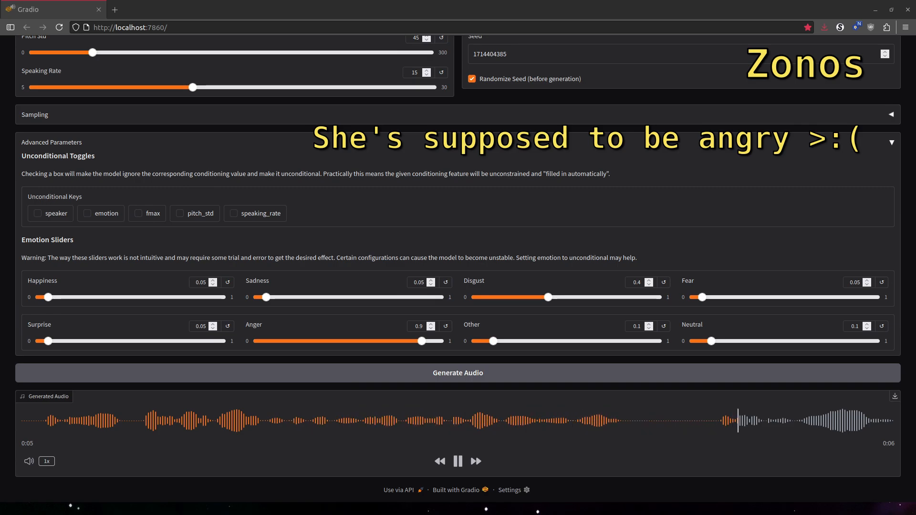
click(458, 373)
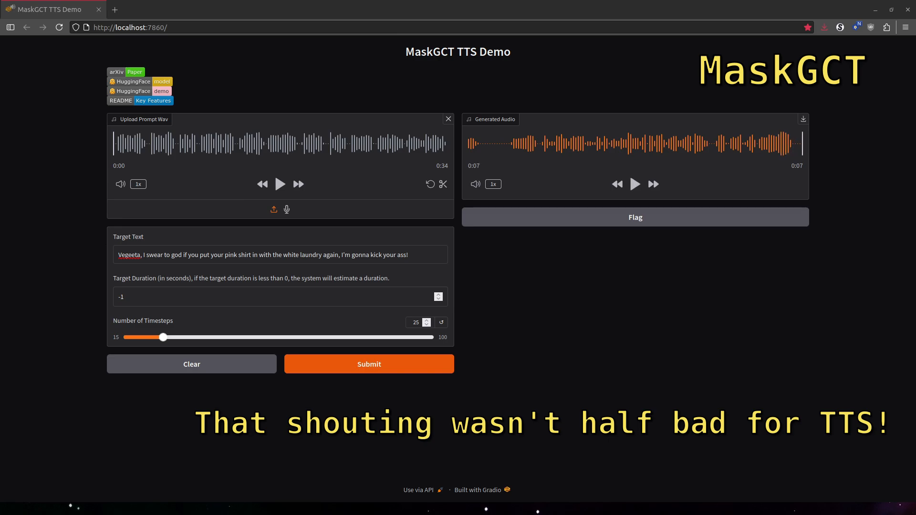
Play the 16-second Fuzzy Wuzzy tongue-twister clip generated with 87 timesteps
click(635, 184)
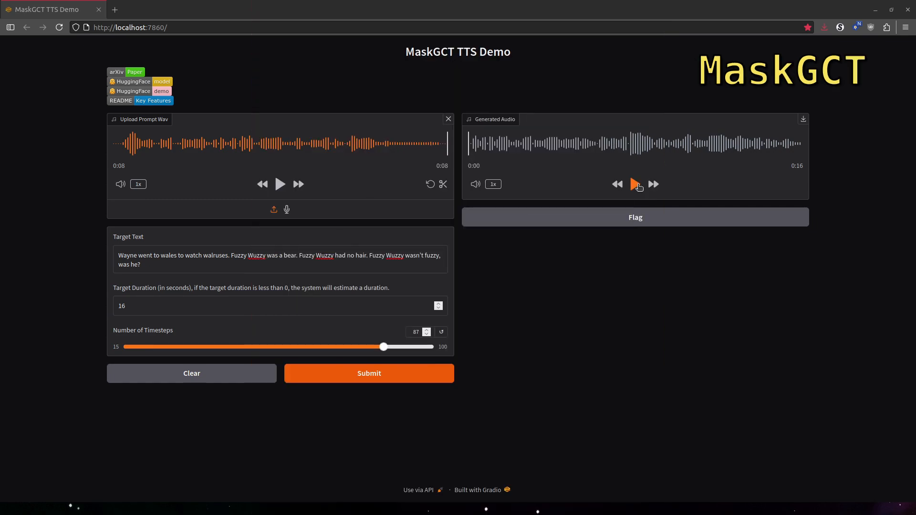
click(636, 185)
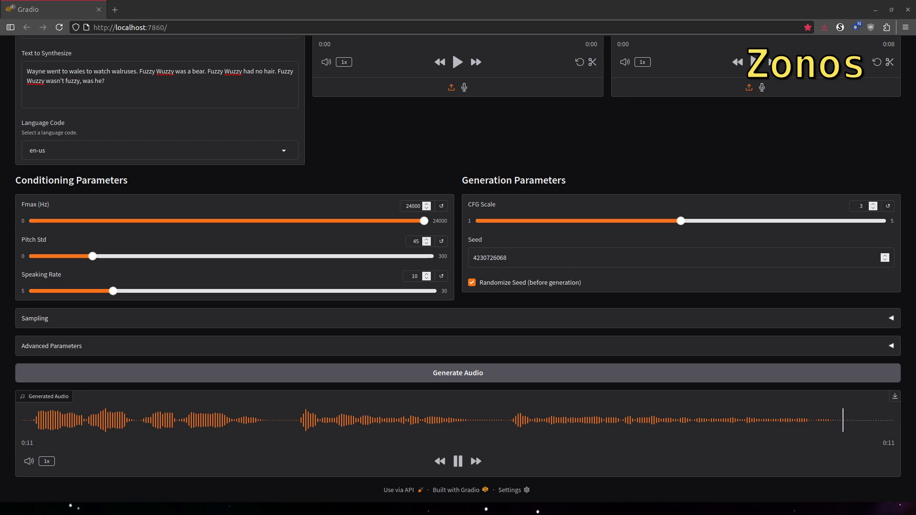
Generate the Billy Mays promo clip in Zonos and scroll down to Advanced Parameters
click(458, 373)
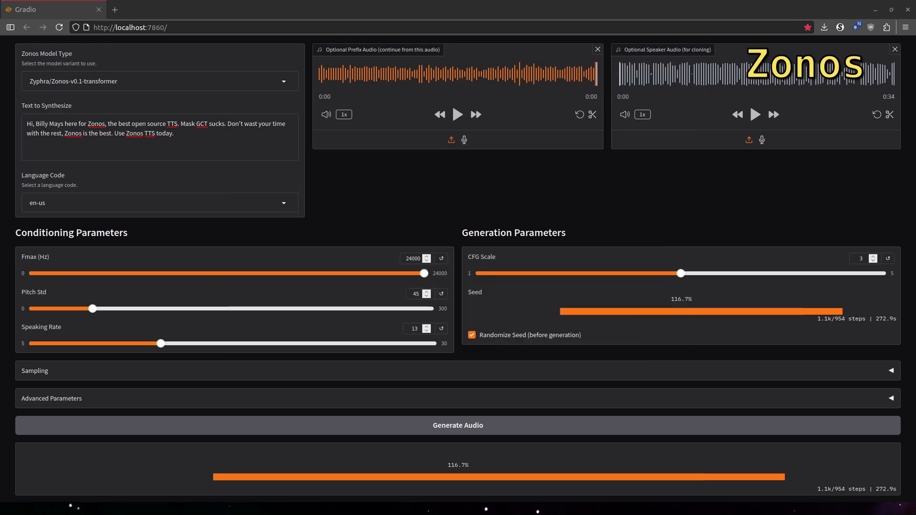
click(458, 424)
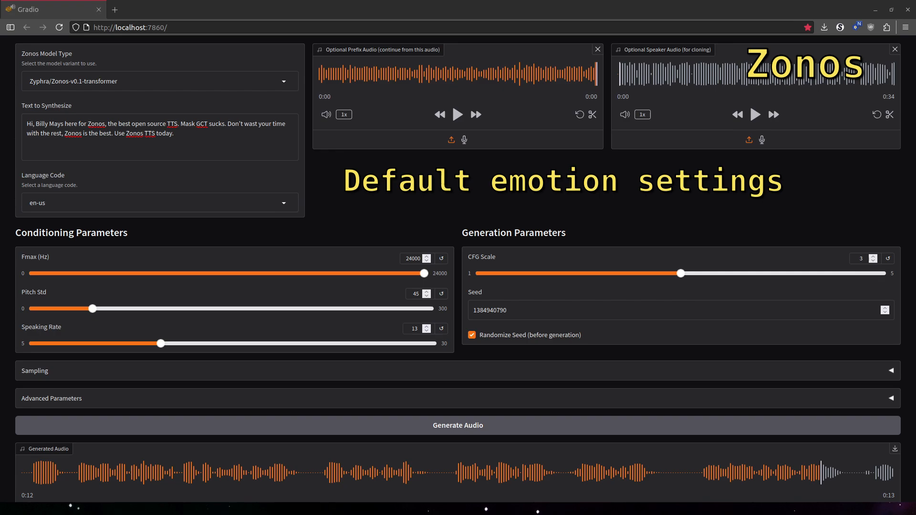
scroll(down, 3)
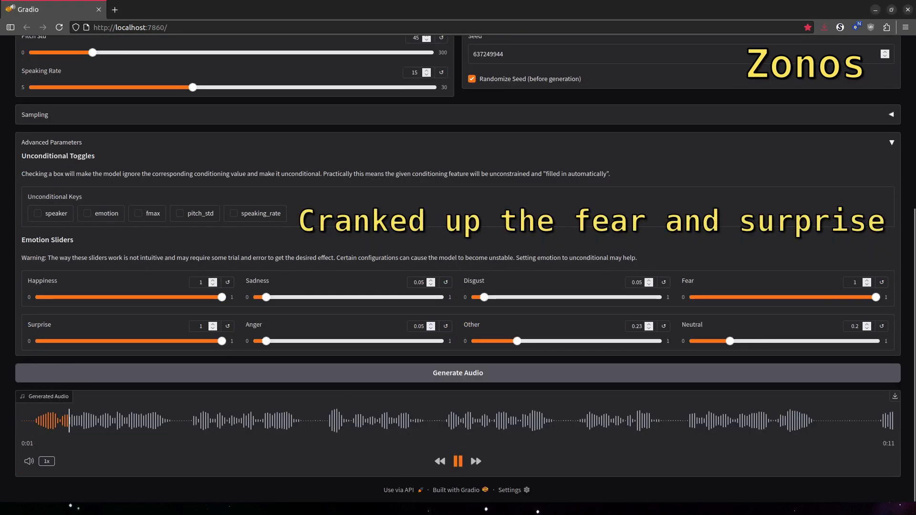